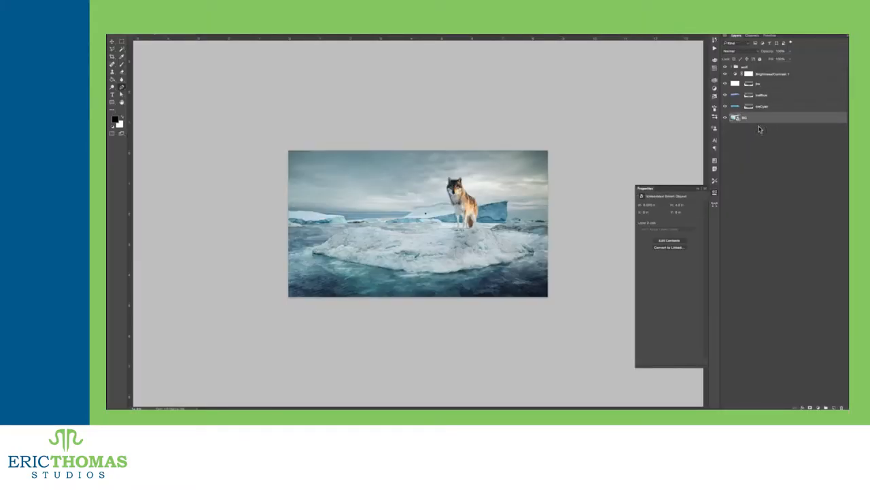
- Bring up the Layers panel options with the thumbnail size choices
click(762, 67)
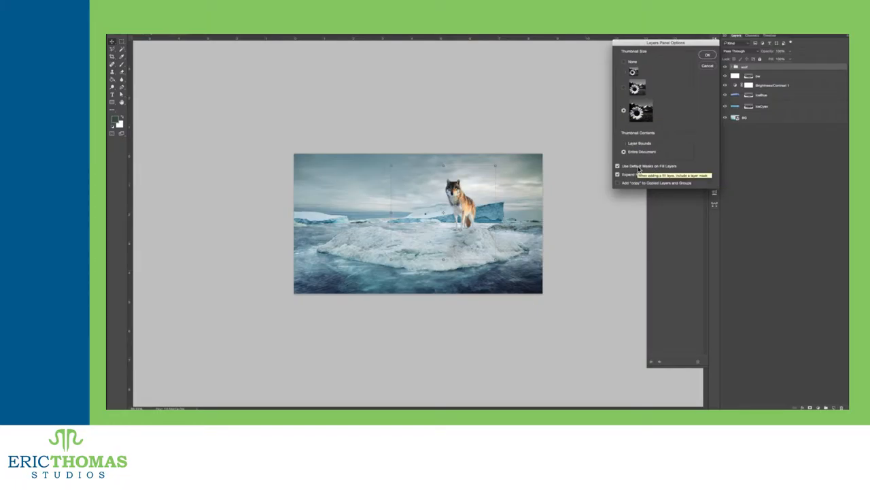
- Confirm the chosen thumbnail size and expand the wolf's group in the layer list
click(707, 54)
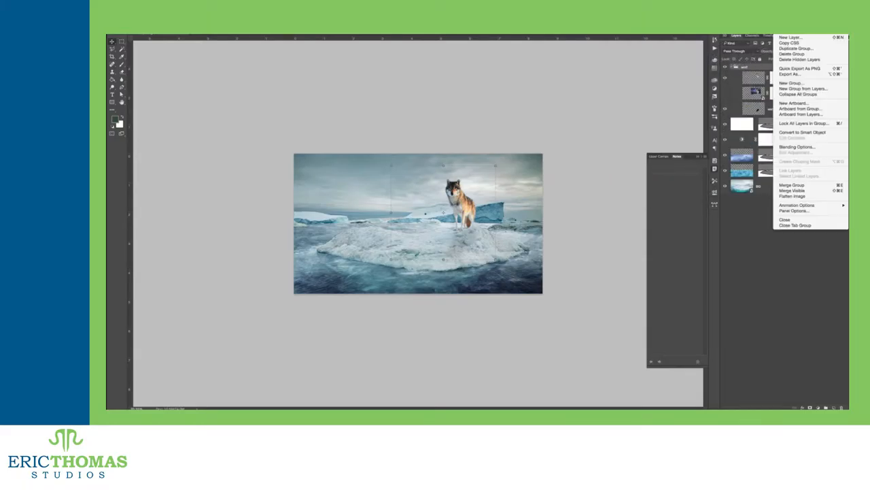
click(794, 210)
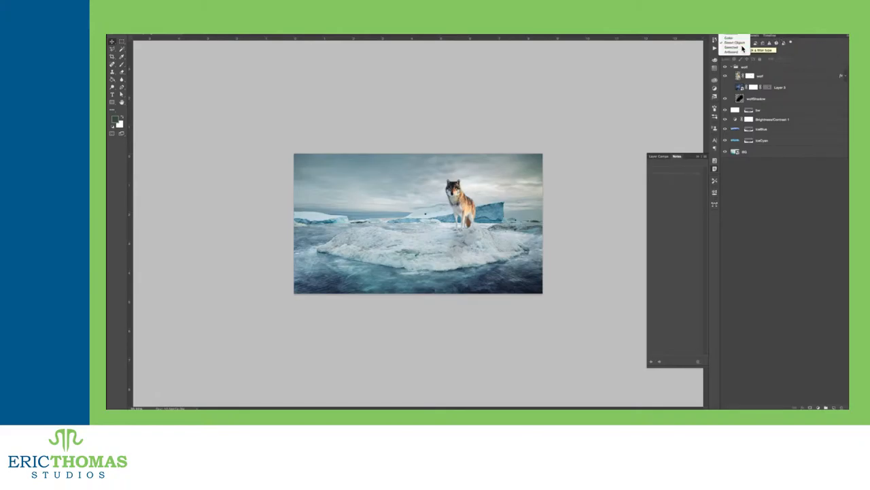
click(787, 43)
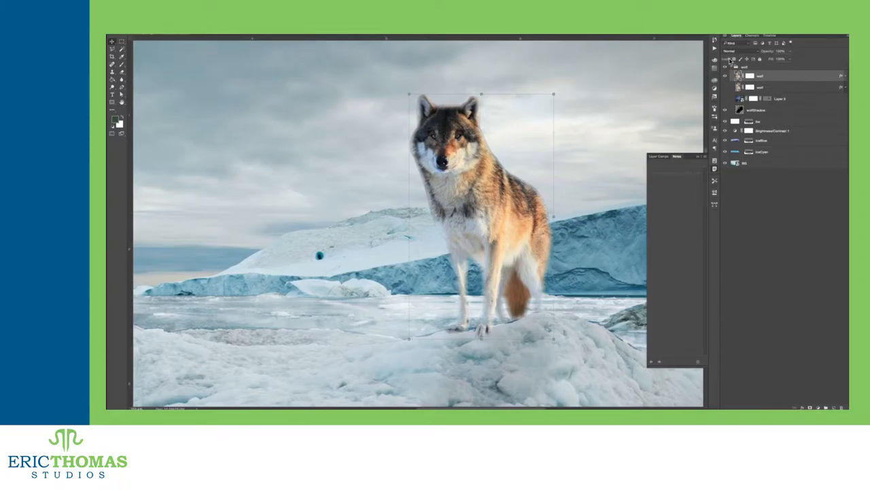
mouse_move(733, 61)
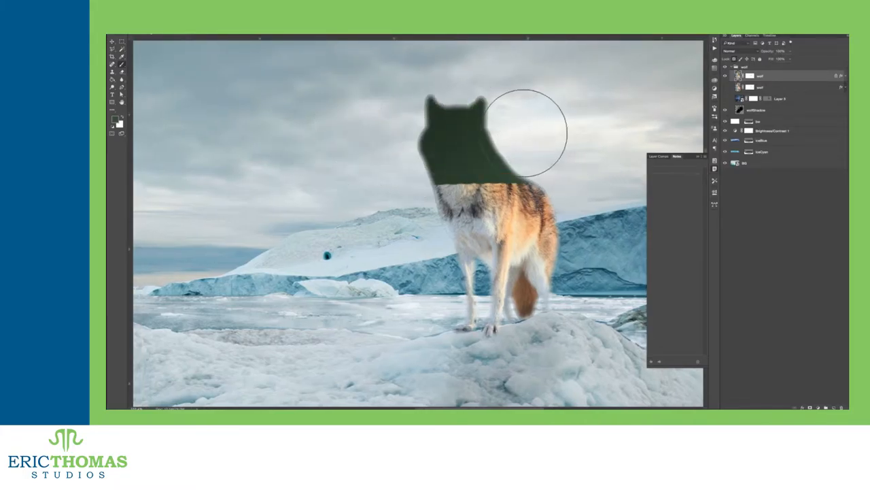
- Brush a stroke over the wolf's head, which the locked layer refuses
drag(520, 129, 519, 293)
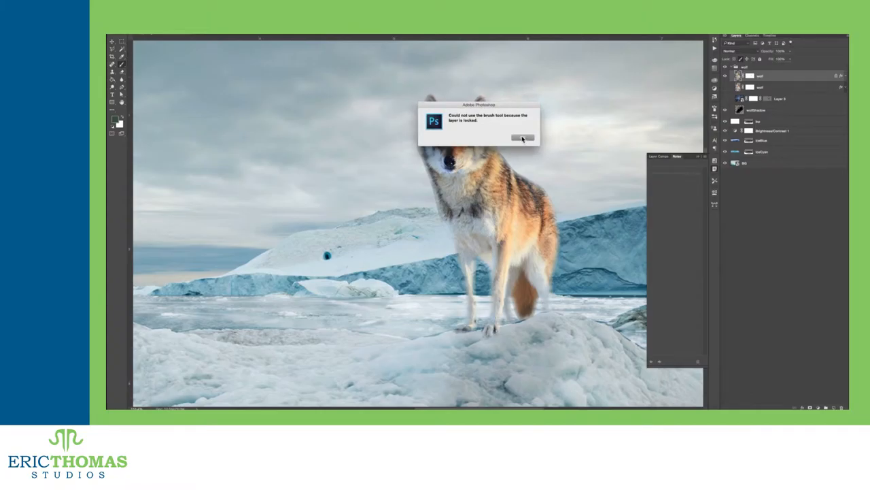
click(522, 139)
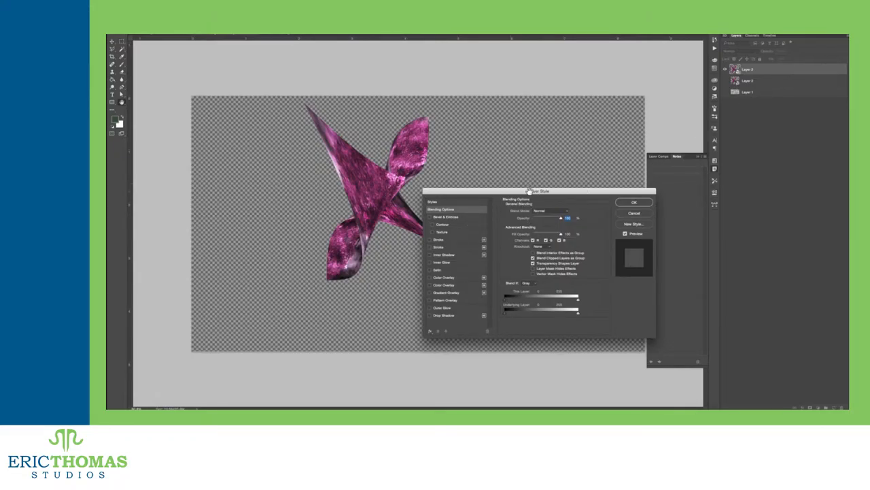
- Bring up the Layer Style settings for the pink X shape layer
drag(539, 190, 579, 133)
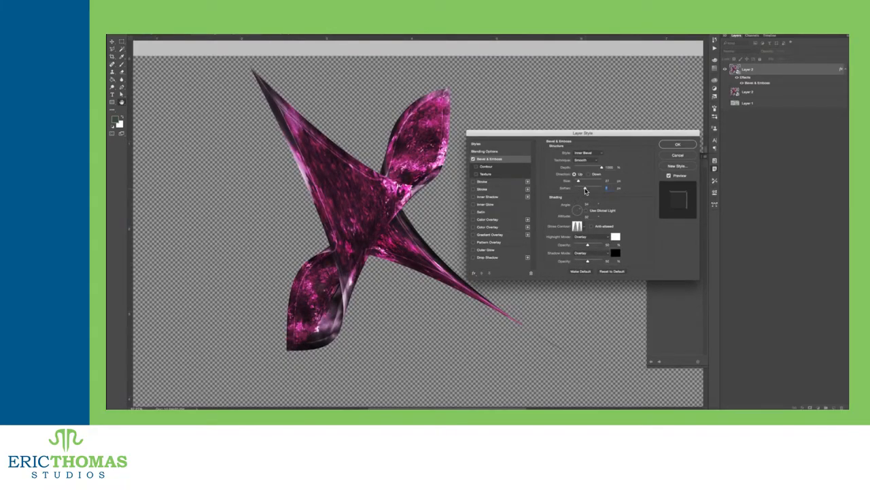
- Give the X's bevel a different contour preset
click(486, 166)
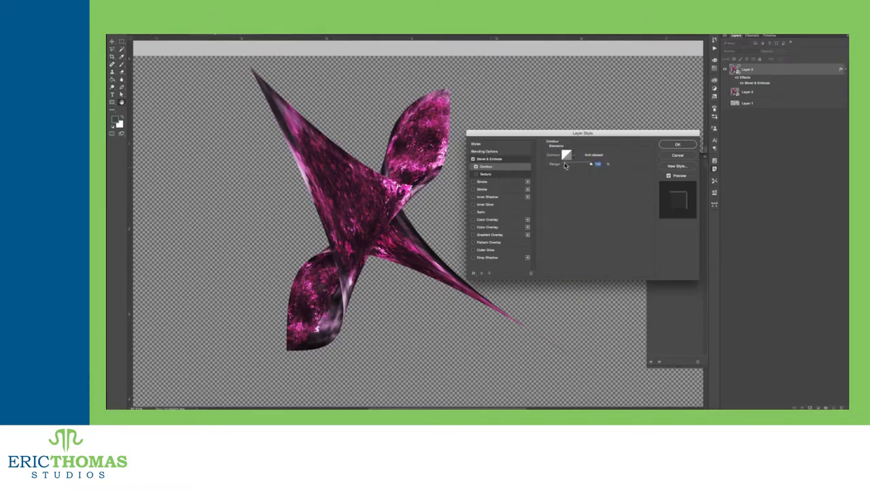
click(565, 166)
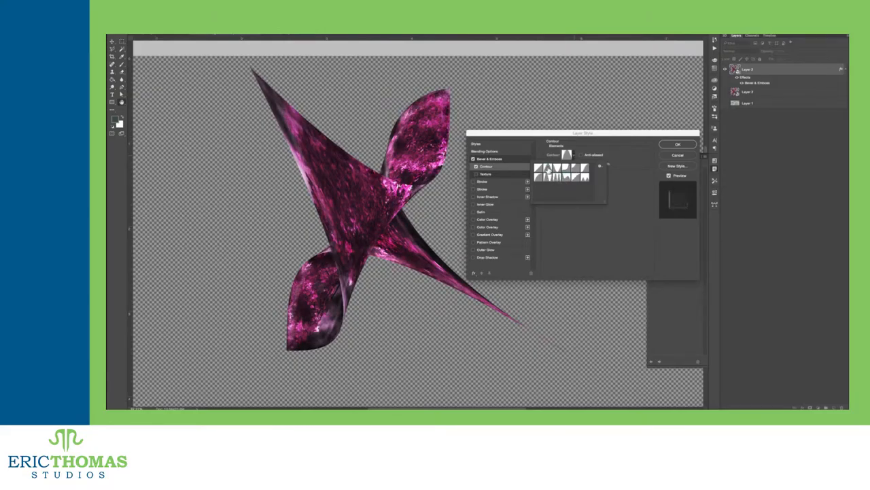
click(551, 176)
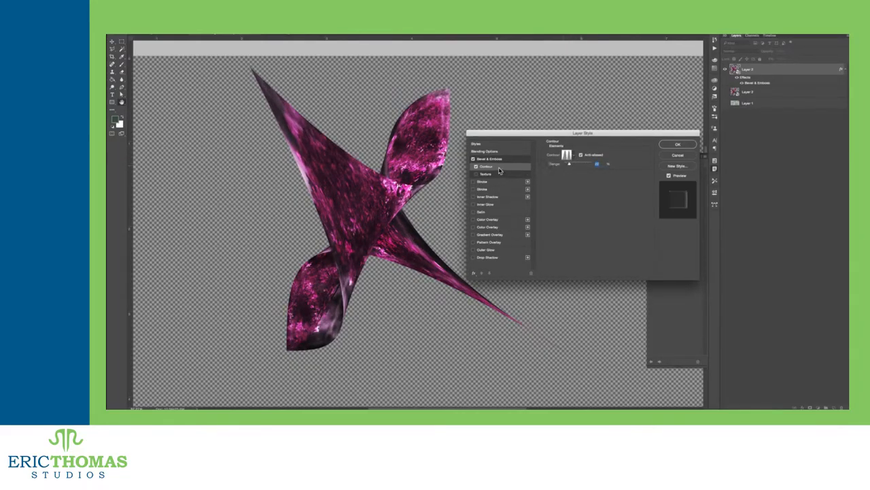
- Add a texture to the X's bevel and adjust one of its options
click(485, 174)
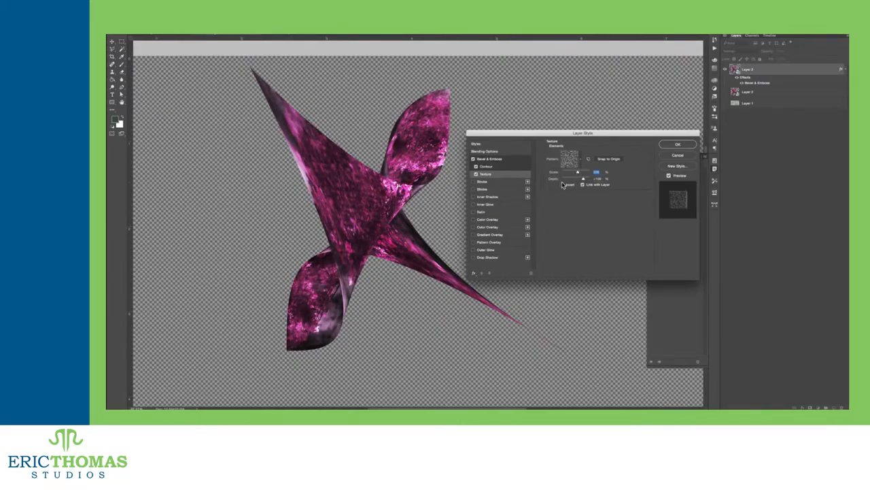
click(569, 158)
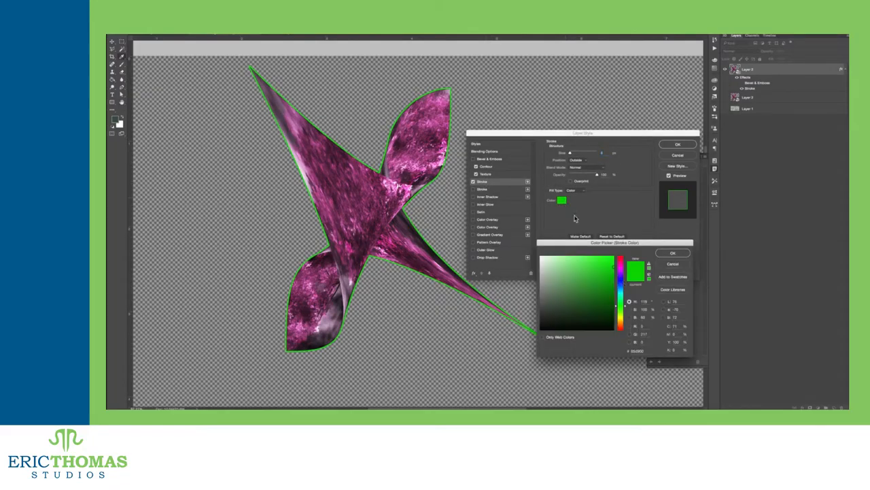
- Make the X's outline stroke red and thicker
click(672, 253)
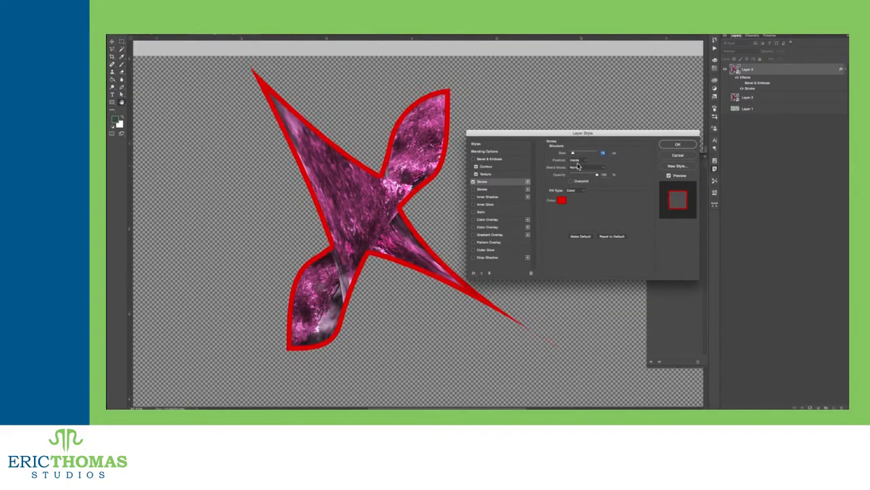
click(576, 191)
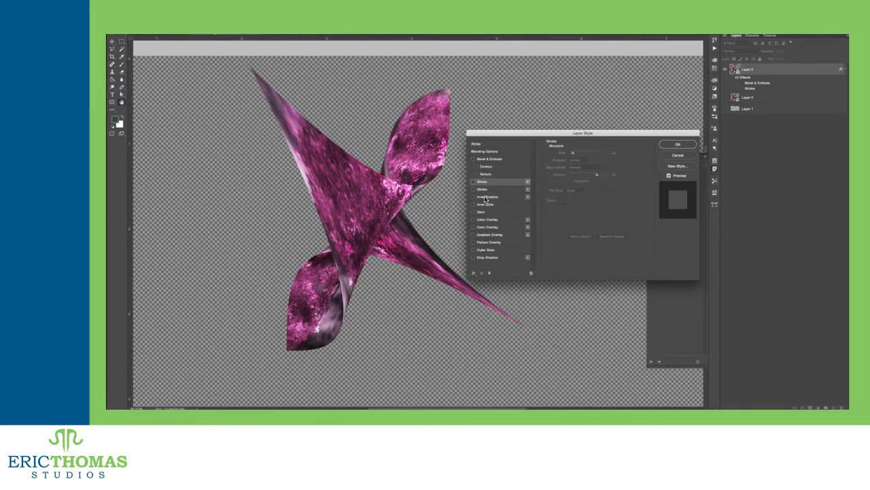
- Turn on inner shadow, drop shadow and inner glow for the X
click(486, 196)
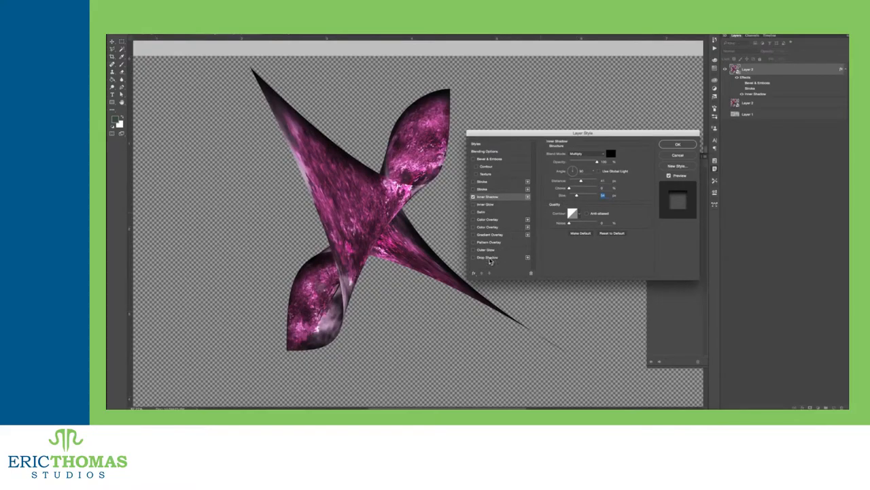
click(487, 257)
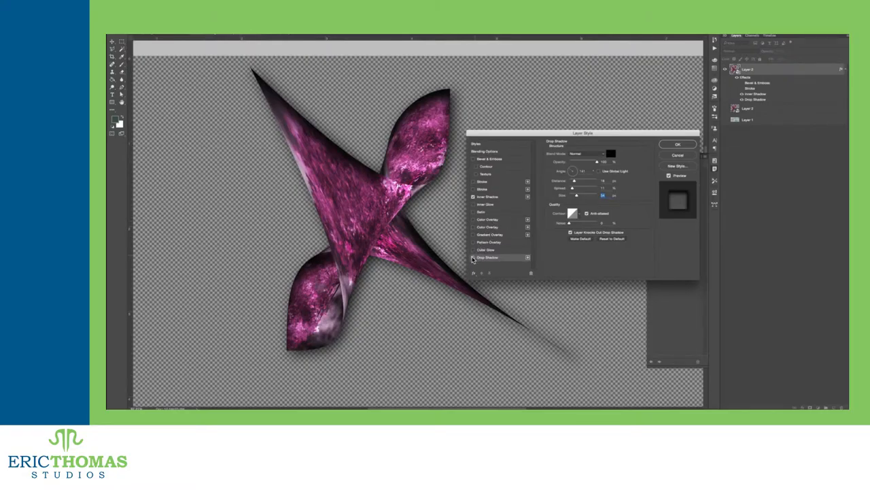
click(485, 204)
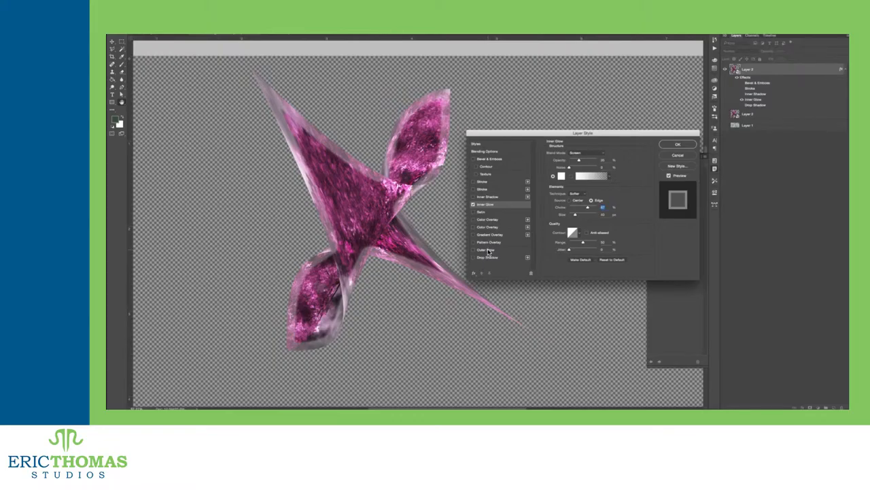
- Add a satin effect to the X and change its blend mode
click(484, 250)
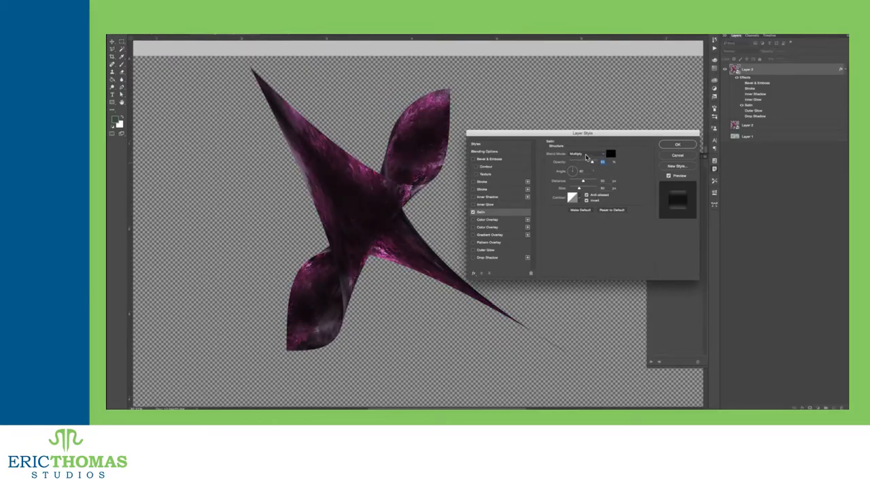
click(582, 153)
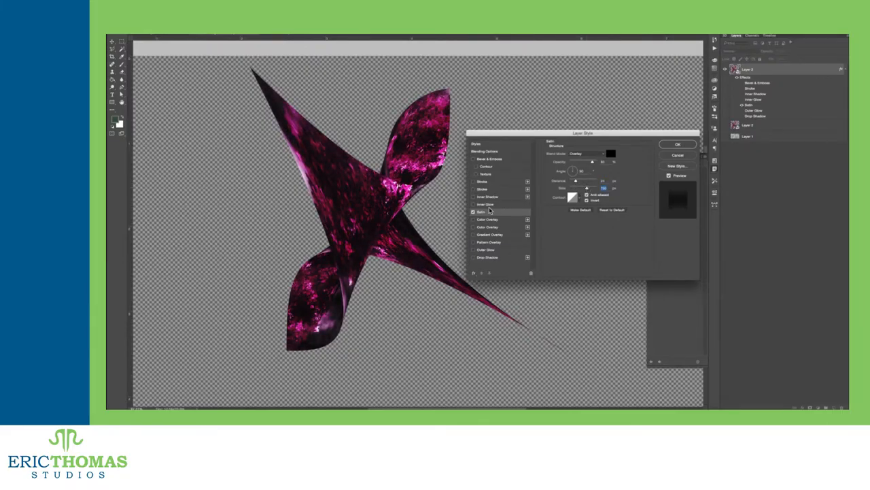
- Give the X an overlay using the black-to-white gradient preset and apply it
click(487, 219)
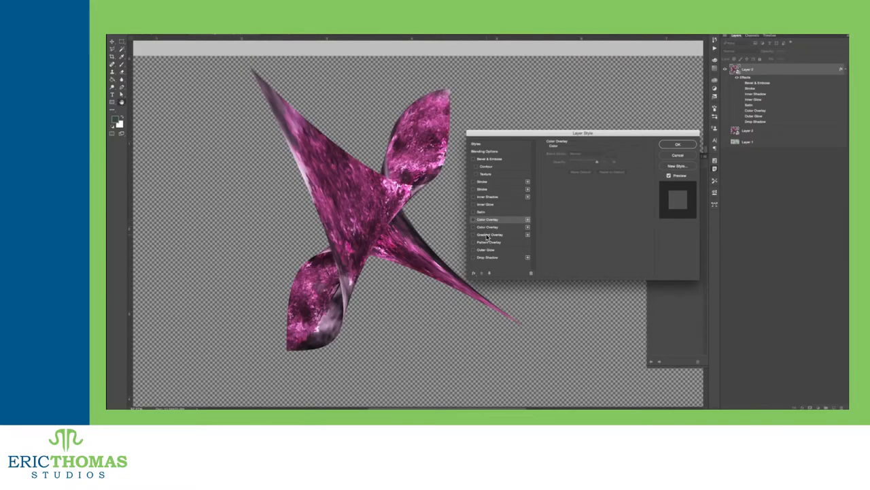
click(489, 234)
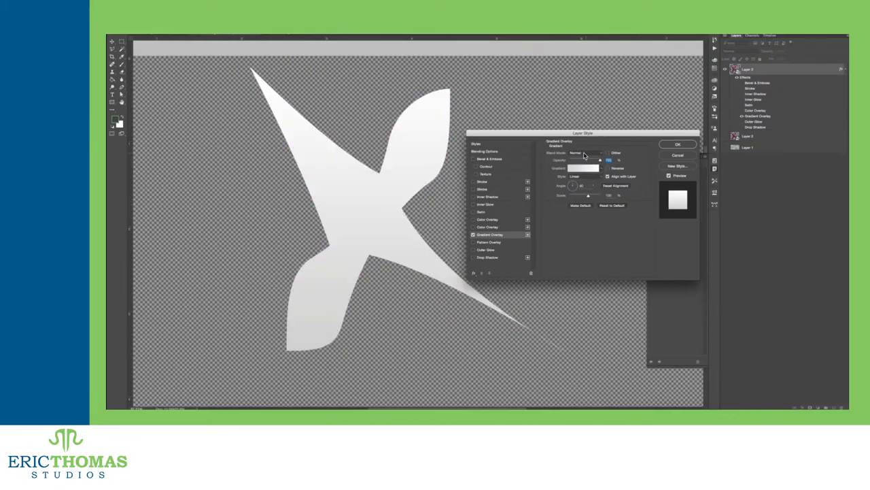
click(582, 169)
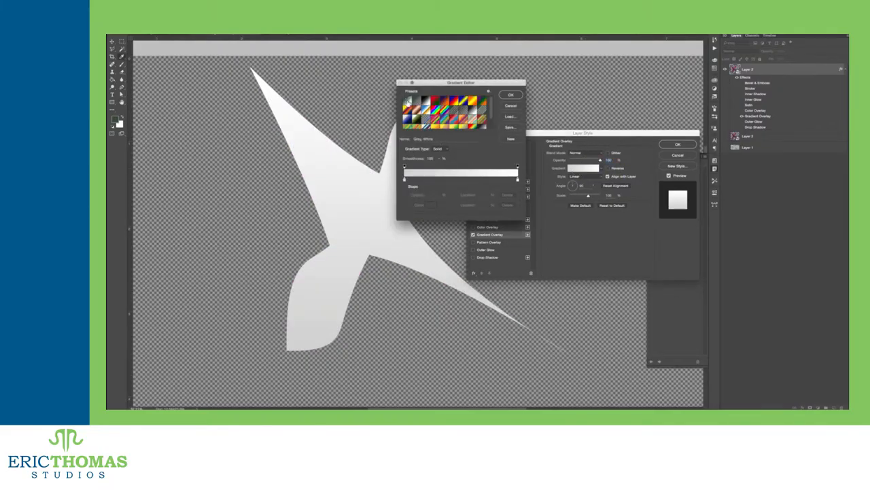
click(511, 96)
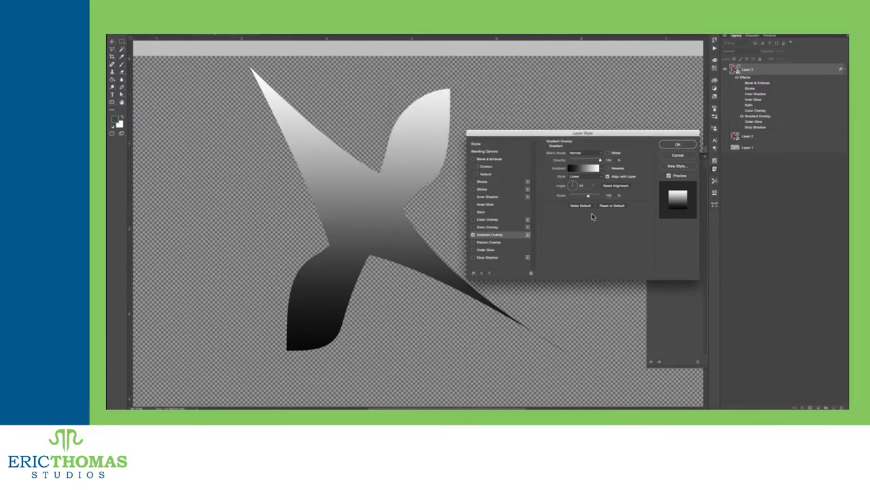
click(582, 176)
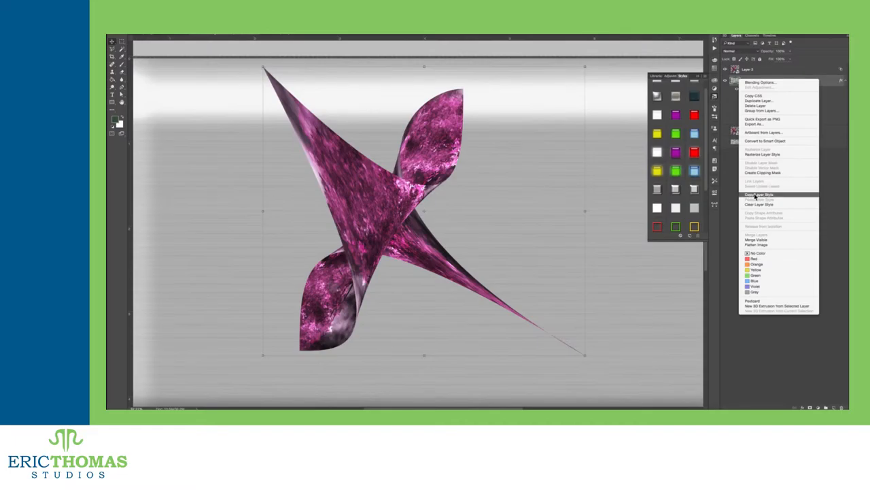
- Paste the copied silver chrome layer style onto the X layer
click(759, 199)
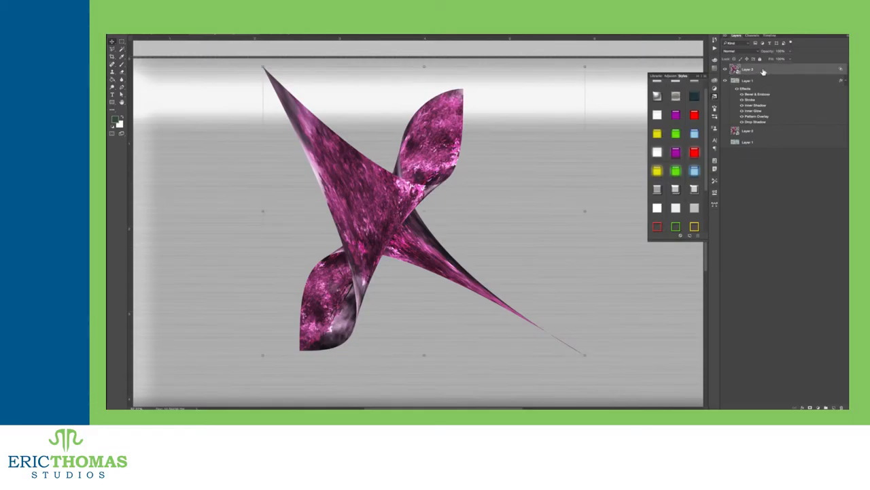
right_click(748, 68)
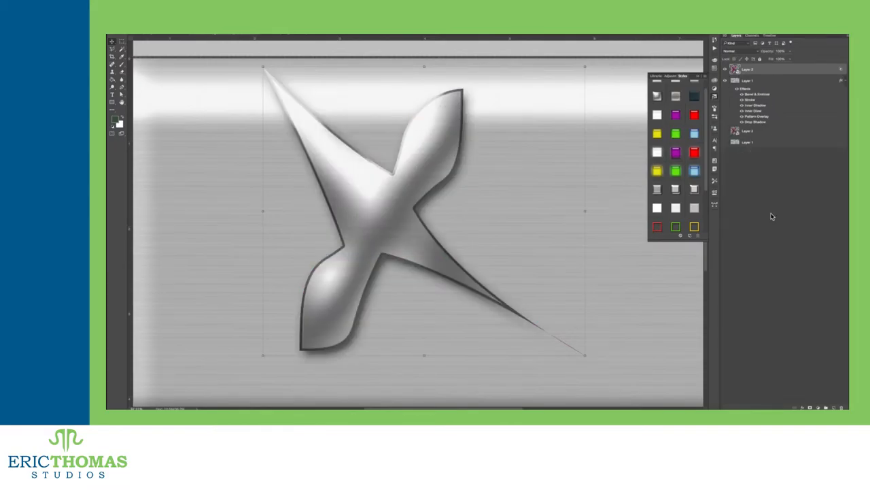
mouse_move(838, 80)
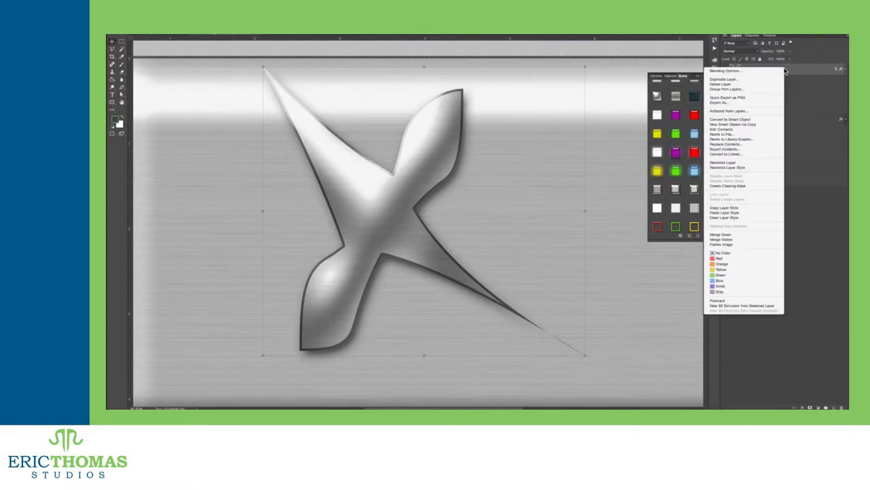
mouse_move(737, 218)
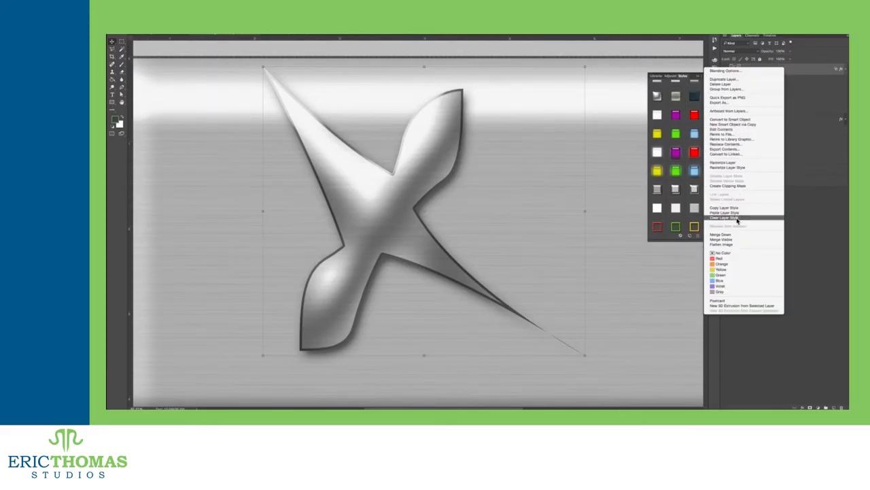
- Clear the layer style from the X so only its plain texture remains
click(727, 212)
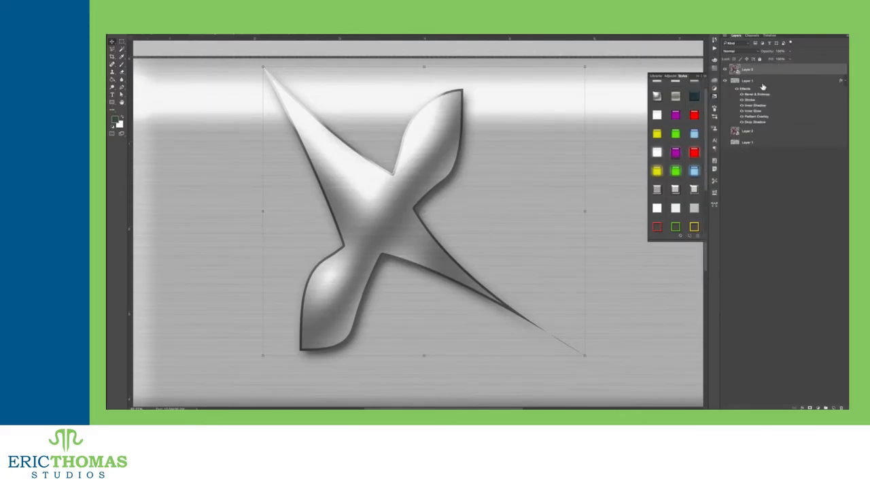
right_click(748, 80)
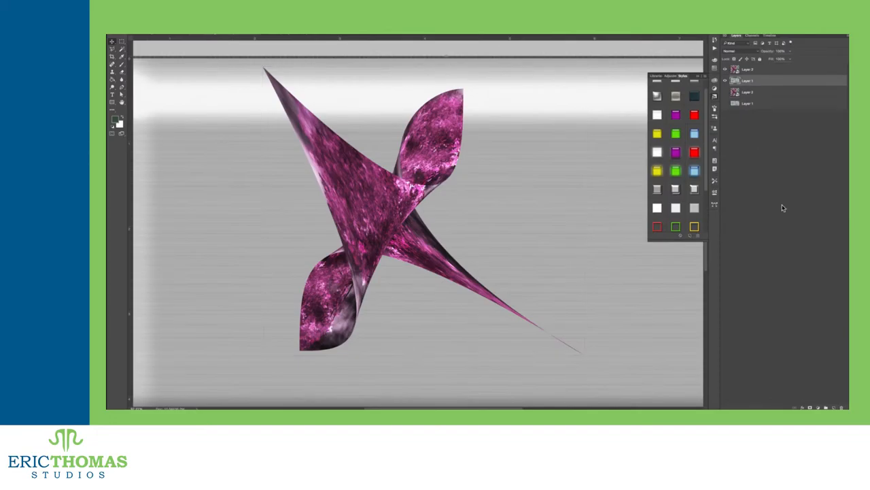
click(748, 80)
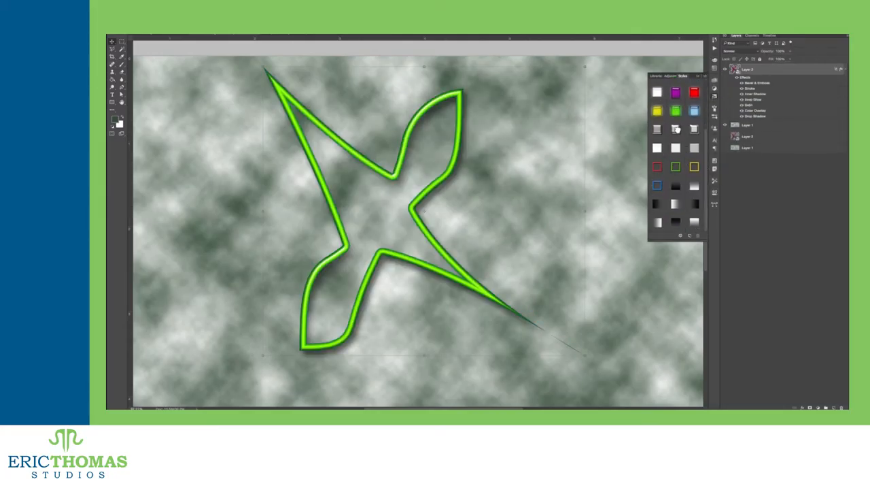
- Apply the glossy green preset, then the silver chrome preset, to the X layer
click(693, 140)
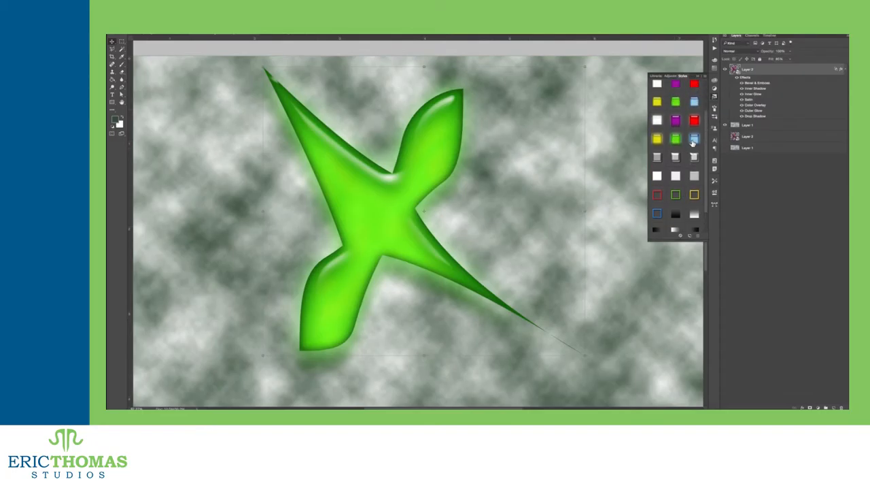
click(657, 95)
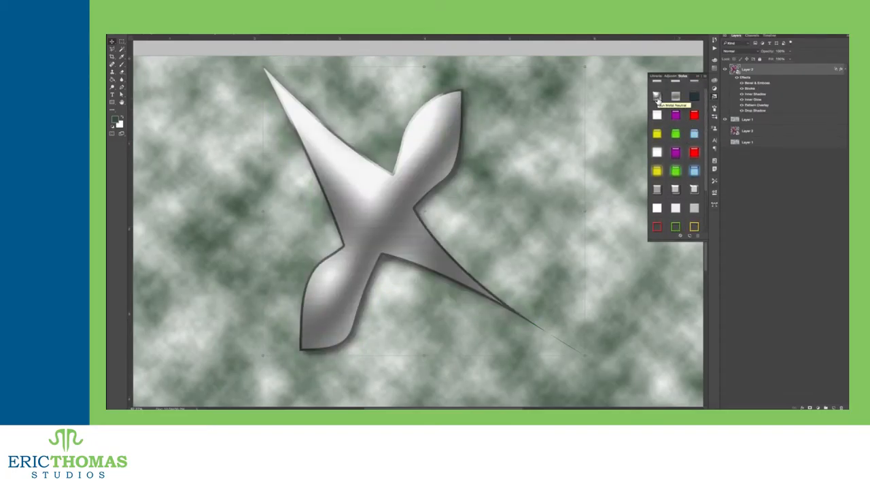
mouse_move(833, 72)
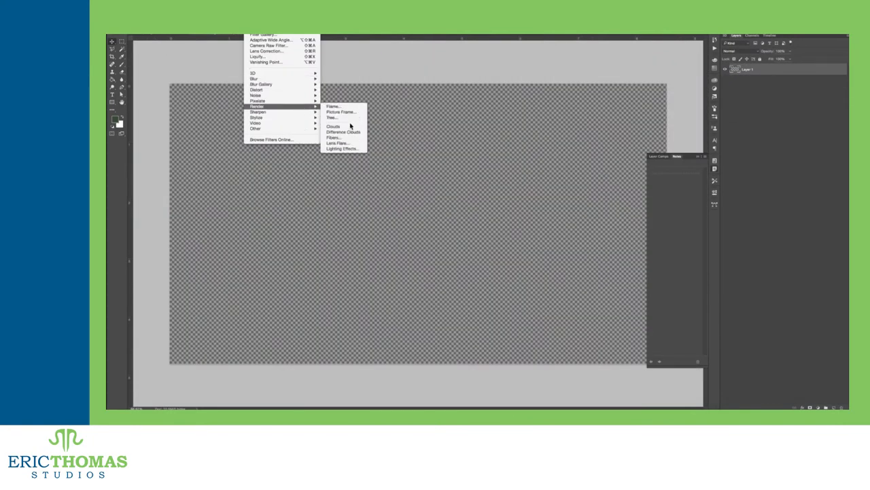
- Render green-grey clouds on the blank layer and add a smaller clouds layer above it
click(333, 127)
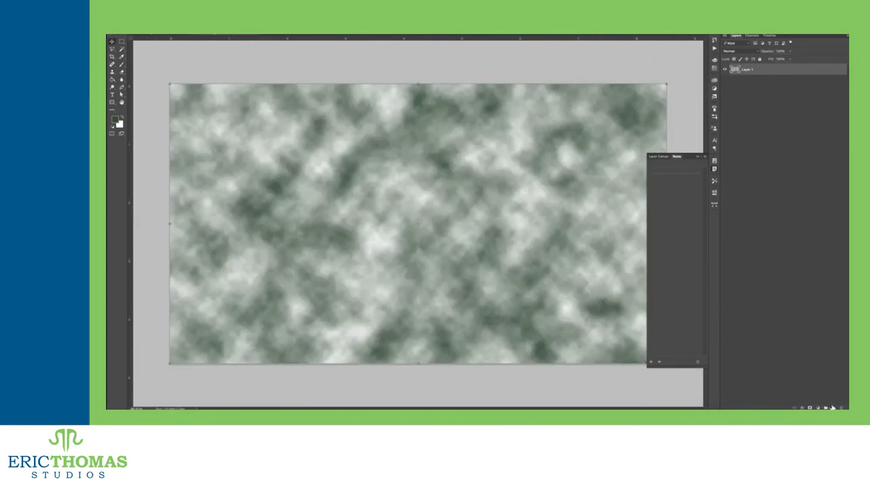
right_click(748, 68)
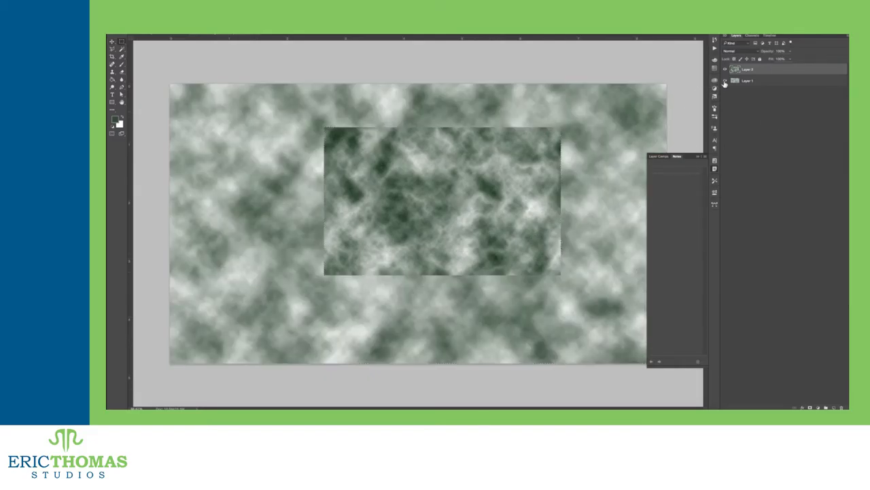
click(726, 81)
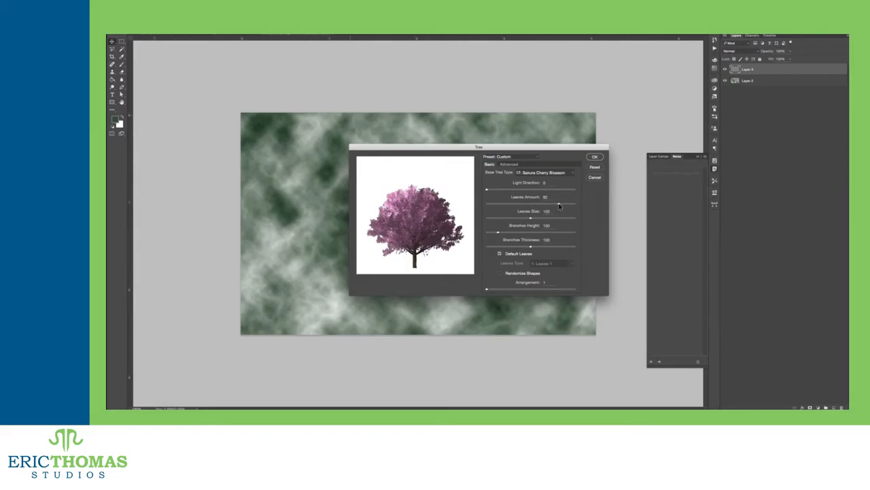
- Render a pink flowering tree centred on the clouds background
click(594, 156)
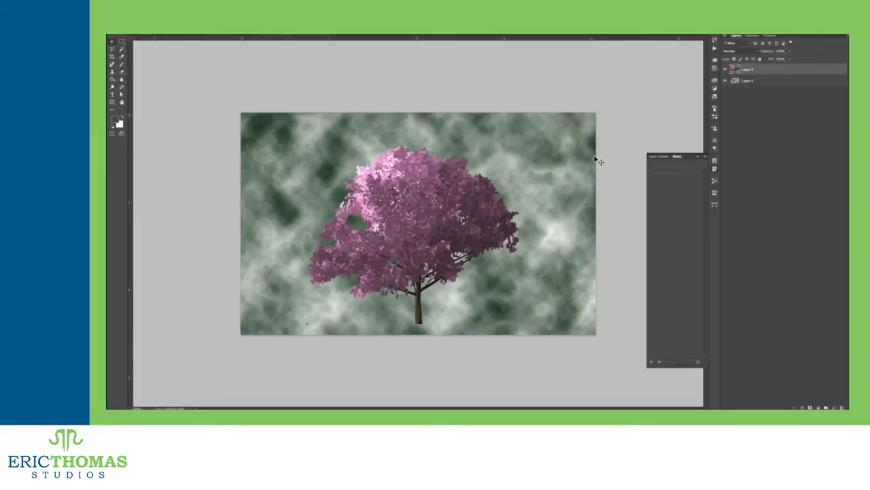
click(726, 80)
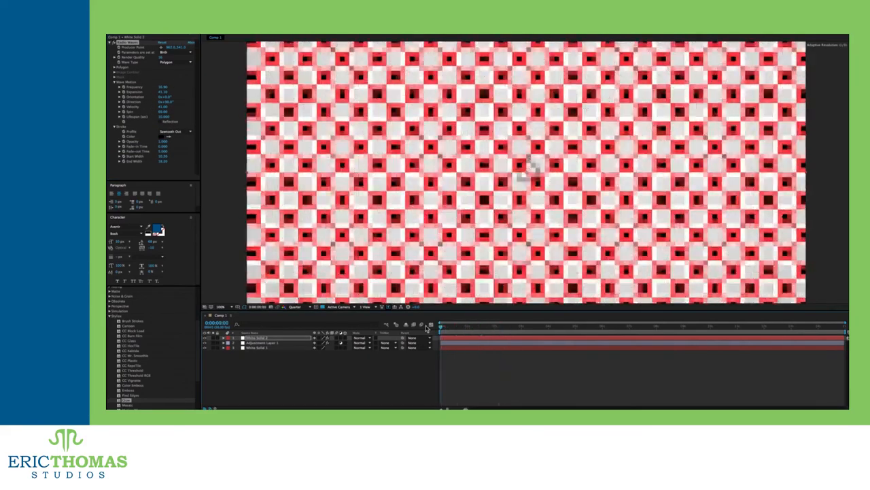
- Switch to the After Effects composition with the red checkerboard and solid layers
click(176, 67)
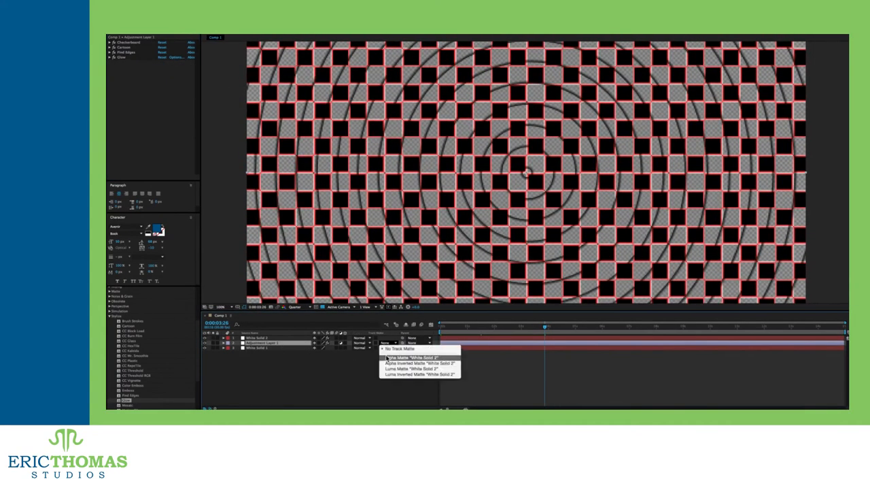
- Set the checkerboard layer's track matte to the concentric rings layer above
click(411, 356)
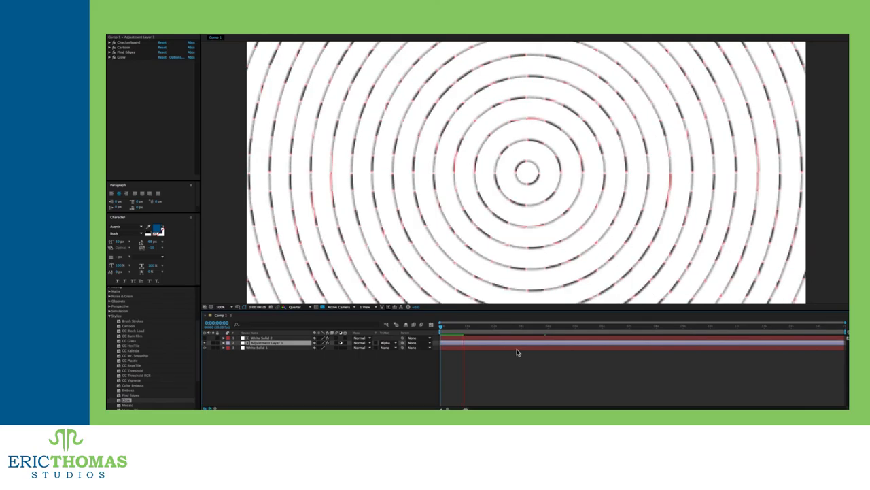